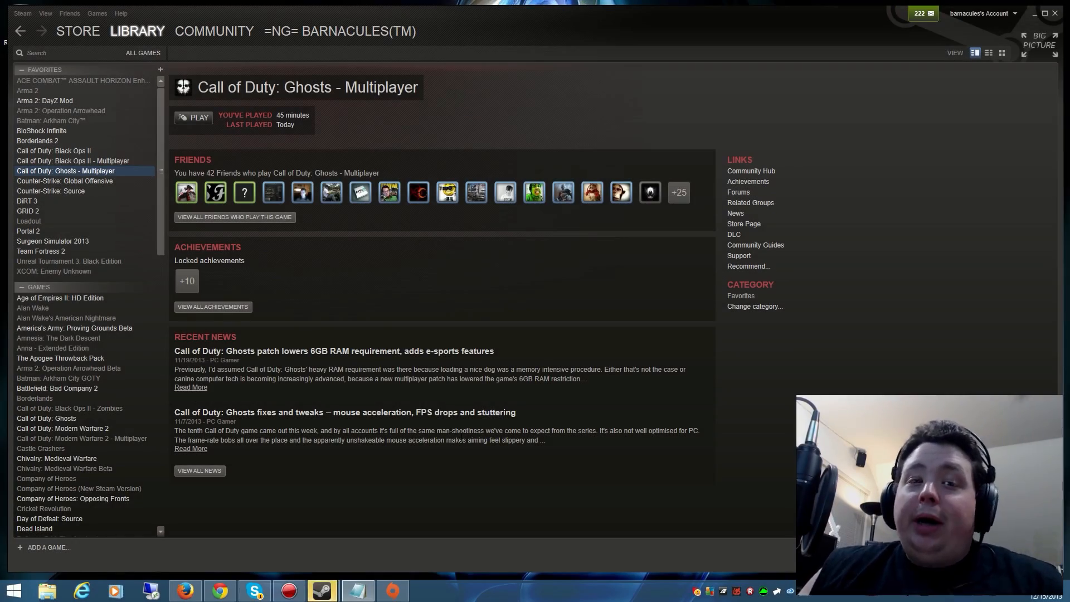
pyautogui.moveTo(68, 162)
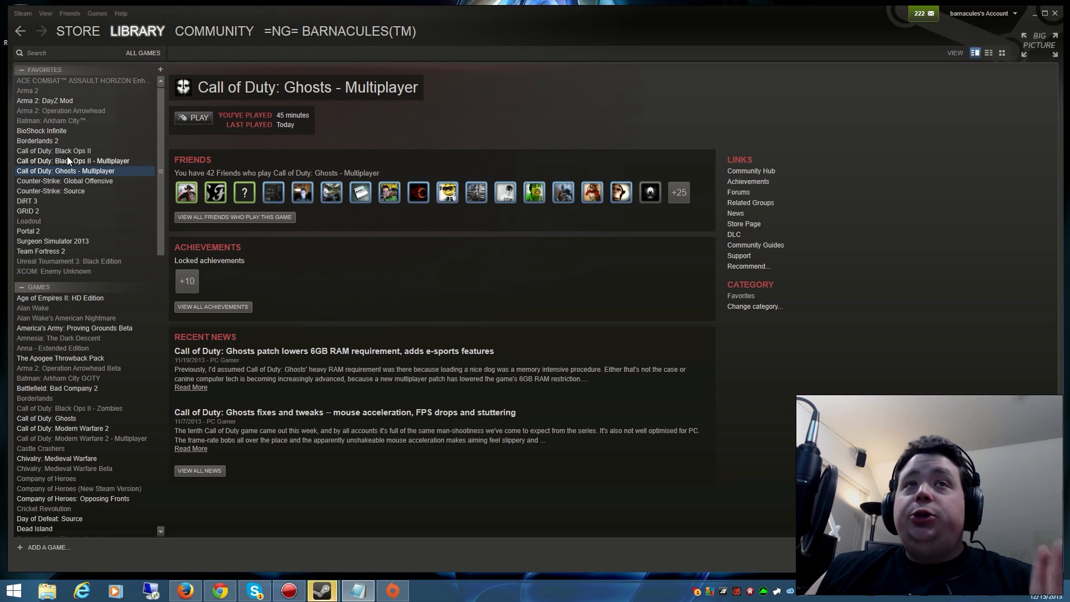
# Step: Browse the local files of Call of Duty: Ghosts - Multiplayer from its Steam properties
pyautogui.click(73, 160)
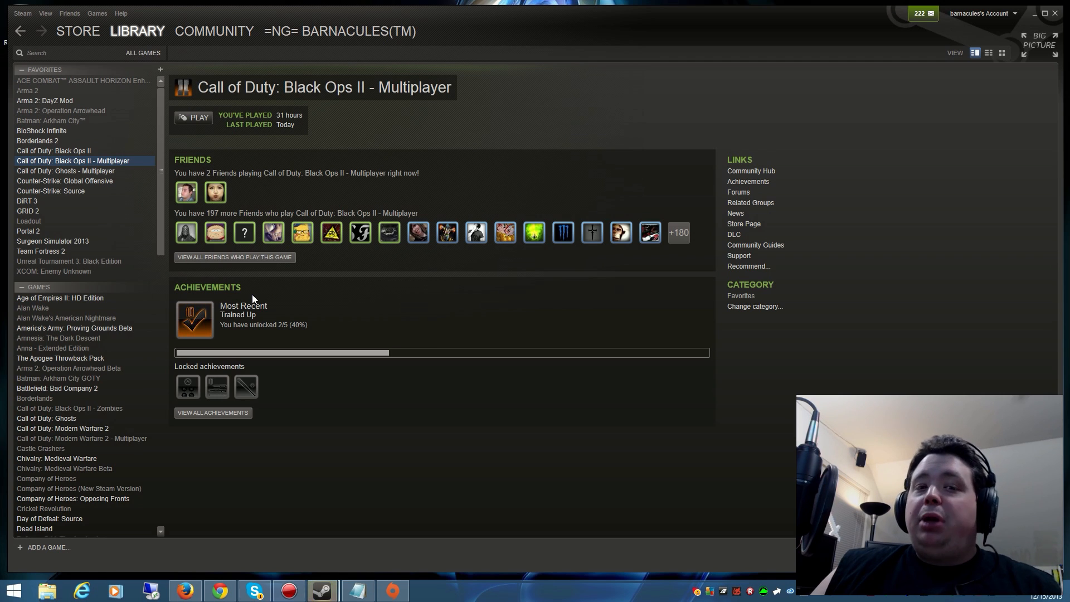
pyautogui.click(73, 171)
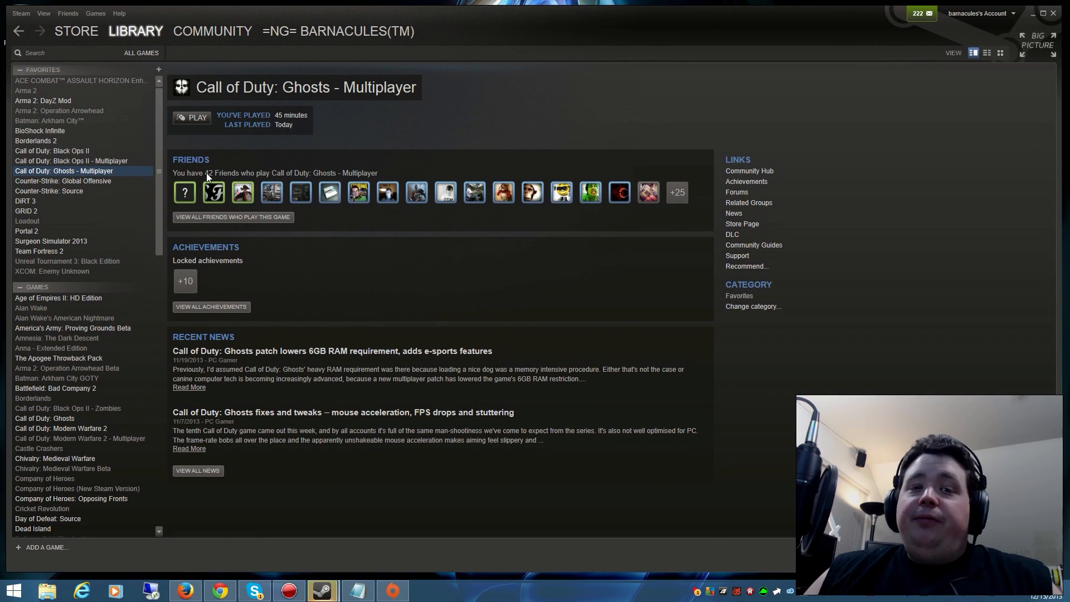
pyautogui.moveTo(150, 193)
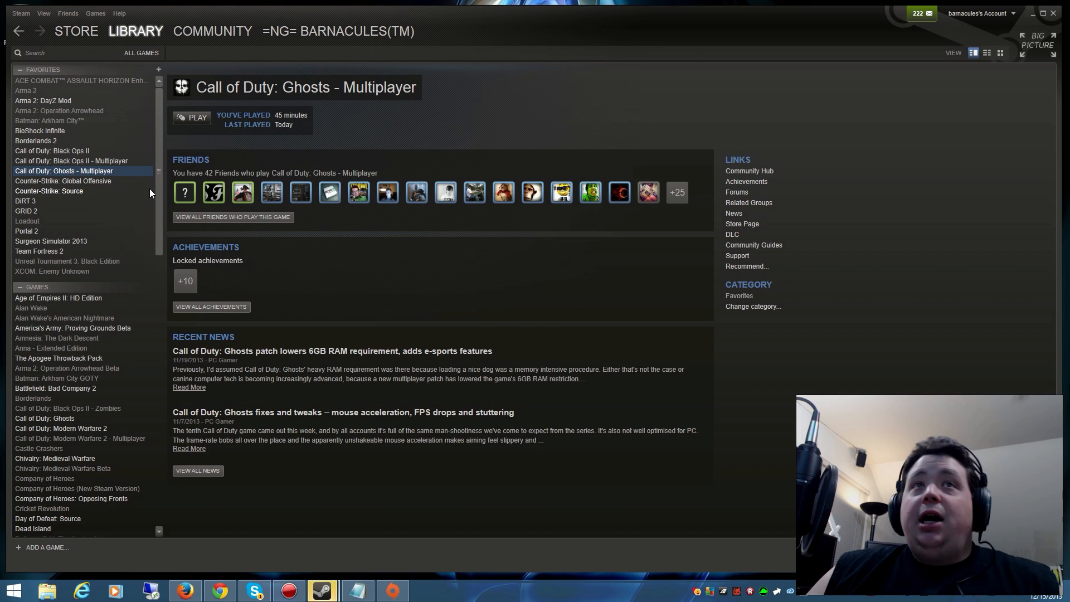
pyautogui.rightClick(63, 171)
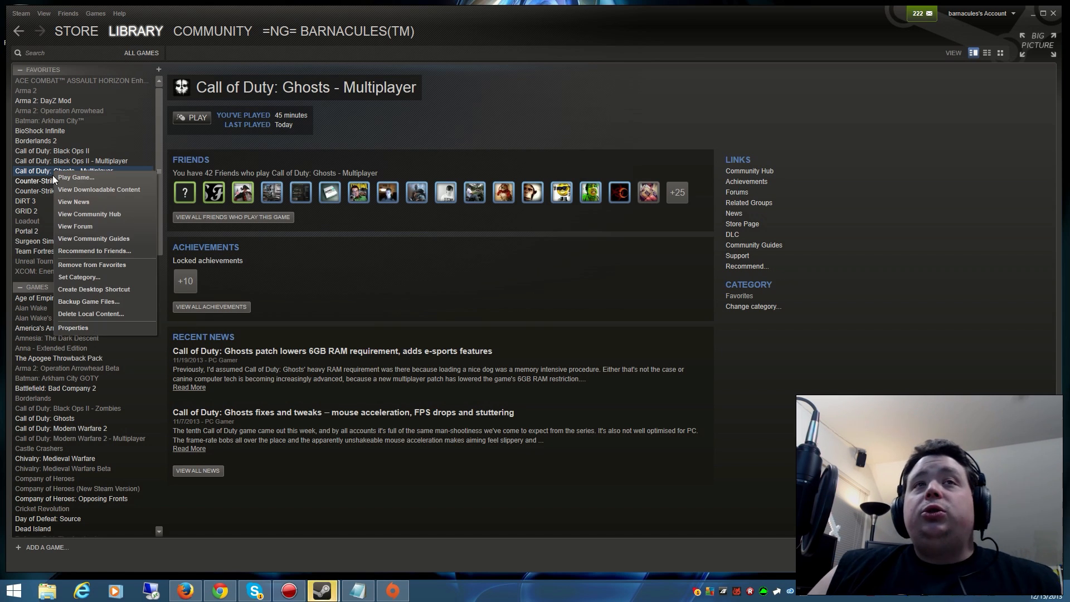
pyautogui.moveTo(71, 328)
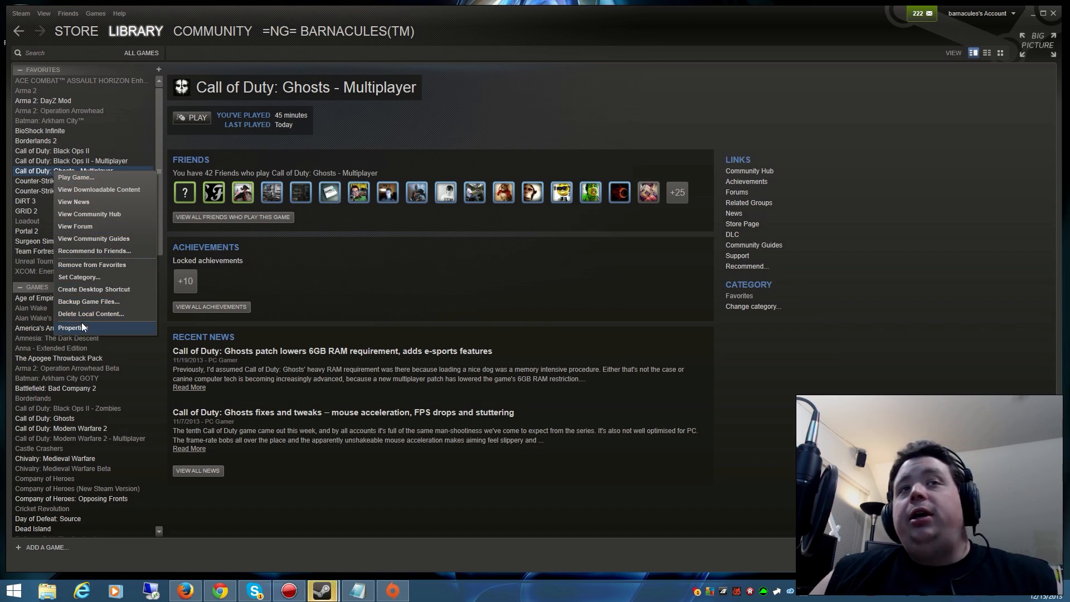
pyautogui.click(70, 327)
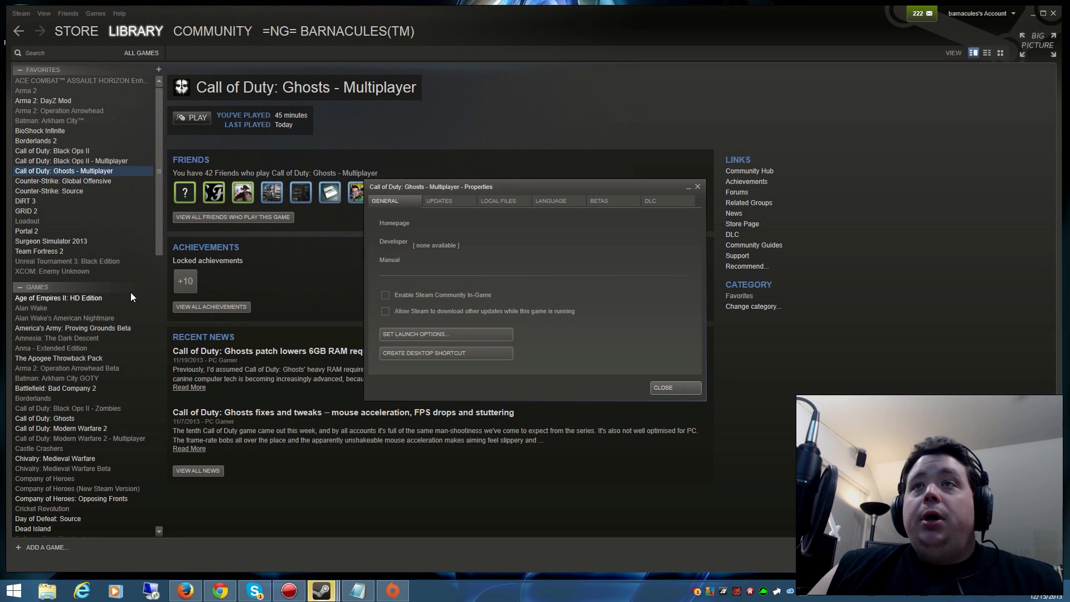
pyautogui.click(499, 201)
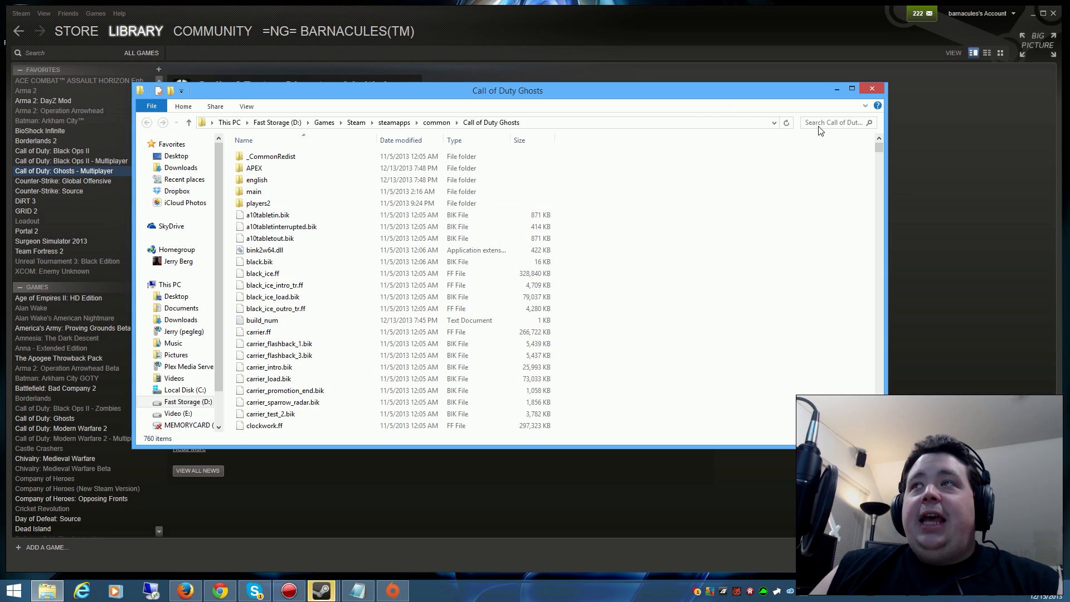
# Step: Search the Ghosts folder for .exe files and pick out iw6mp64_ship beside iw6sp64_ship
pyautogui.click(836, 123)
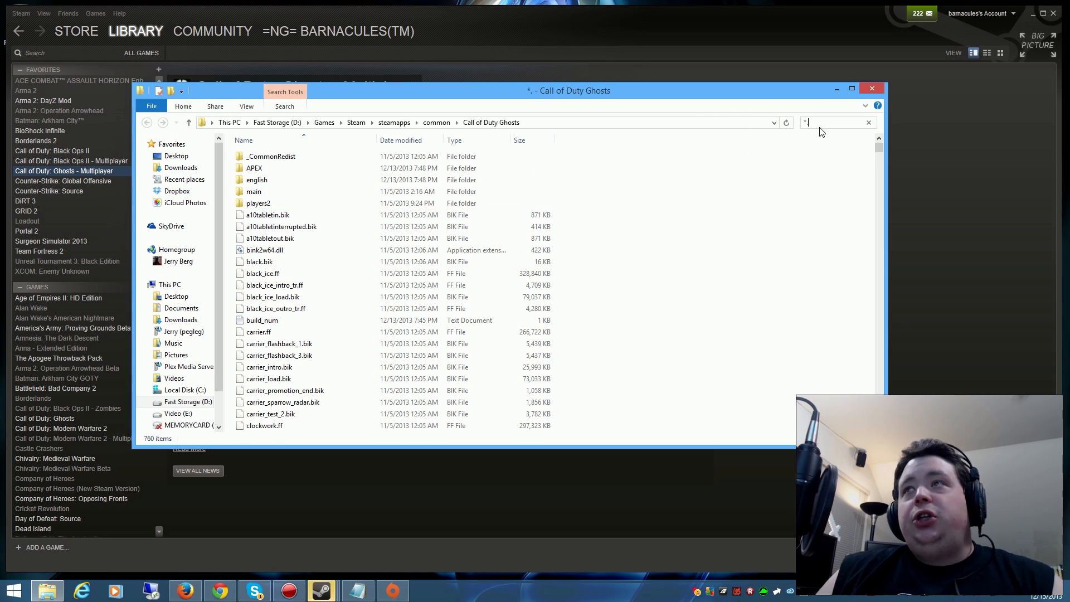
pyautogui.write('.exe')
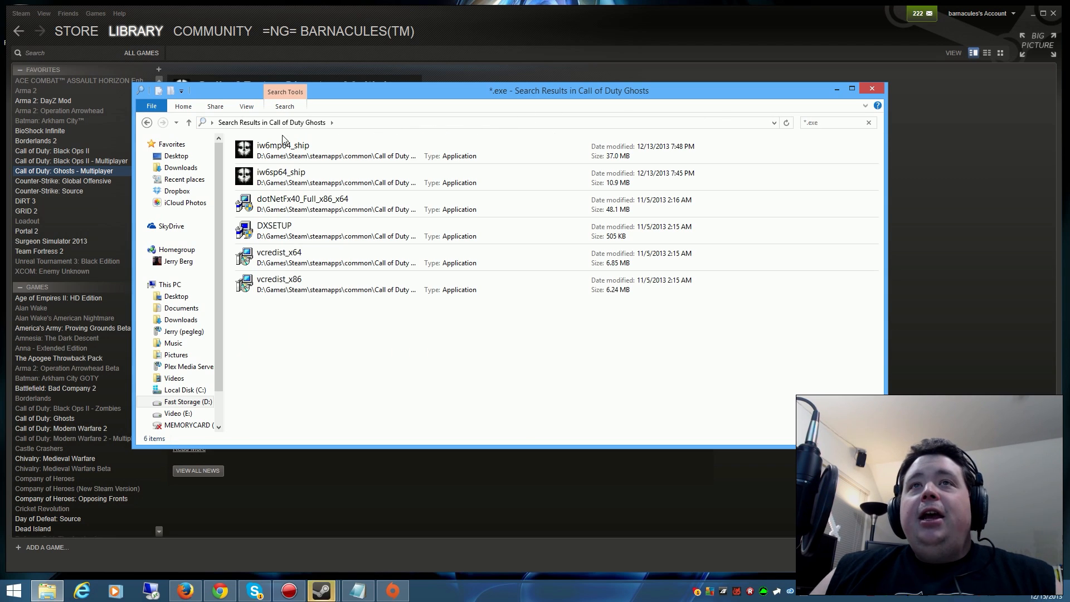
pyautogui.click(307, 178)
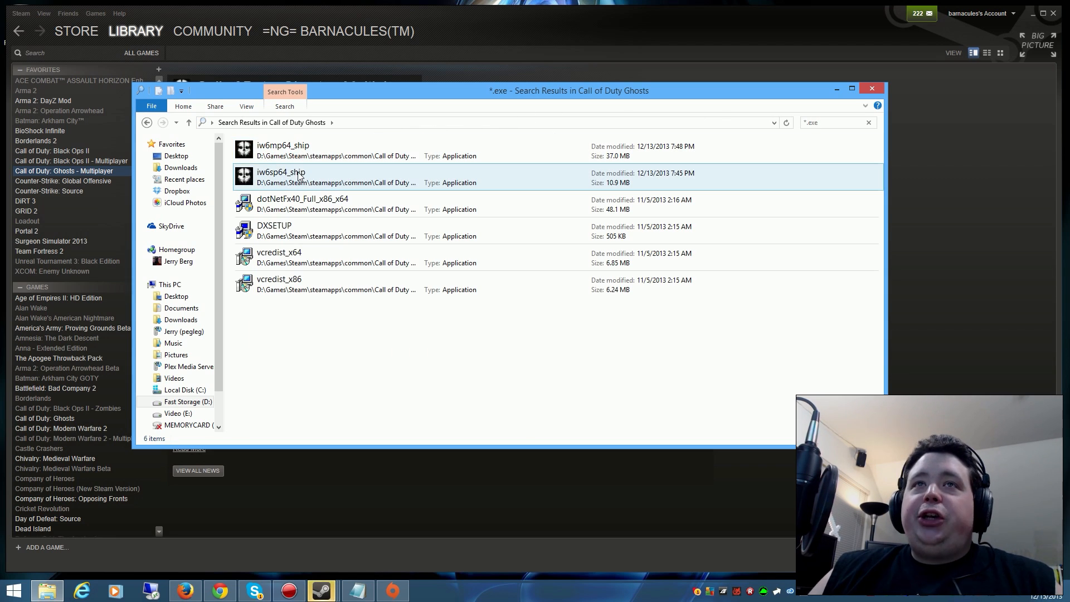
pyautogui.click(282, 146)
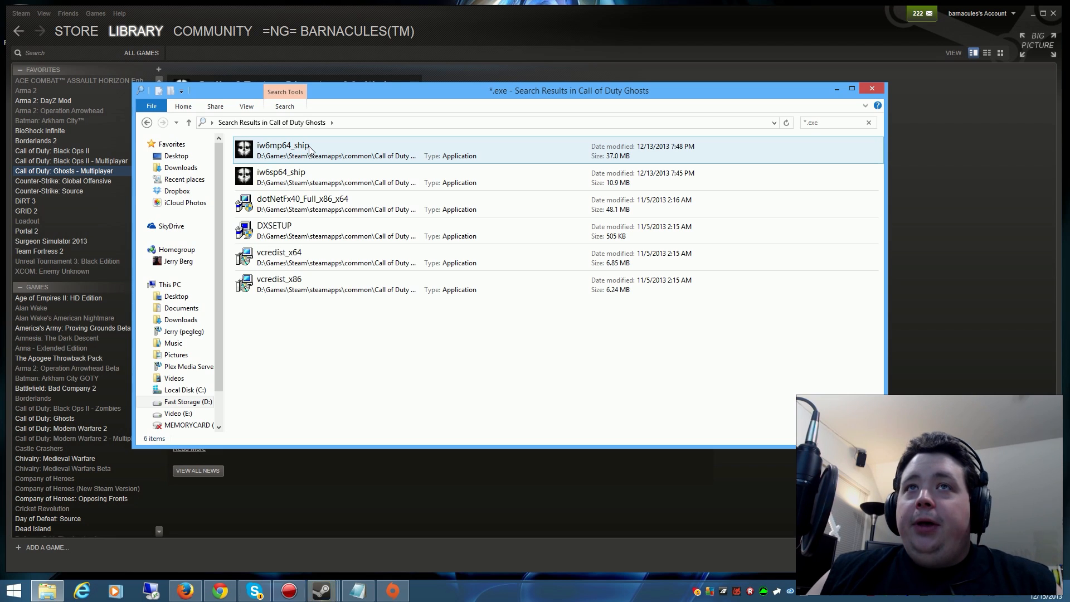
pyautogui.click(279, 177)
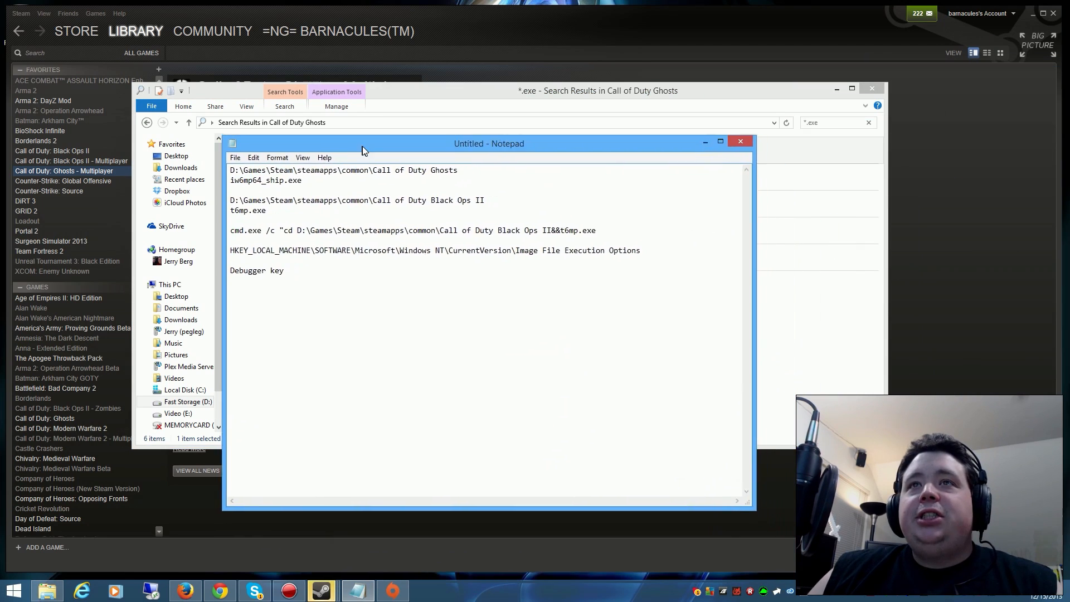
# Step: Bring up the Steam properties of Call of Duty: Black Ops II - Multiplayer to reach its local files
pyautogui.moveTo(490, 144); pyautogui.dragTo(929, 126)
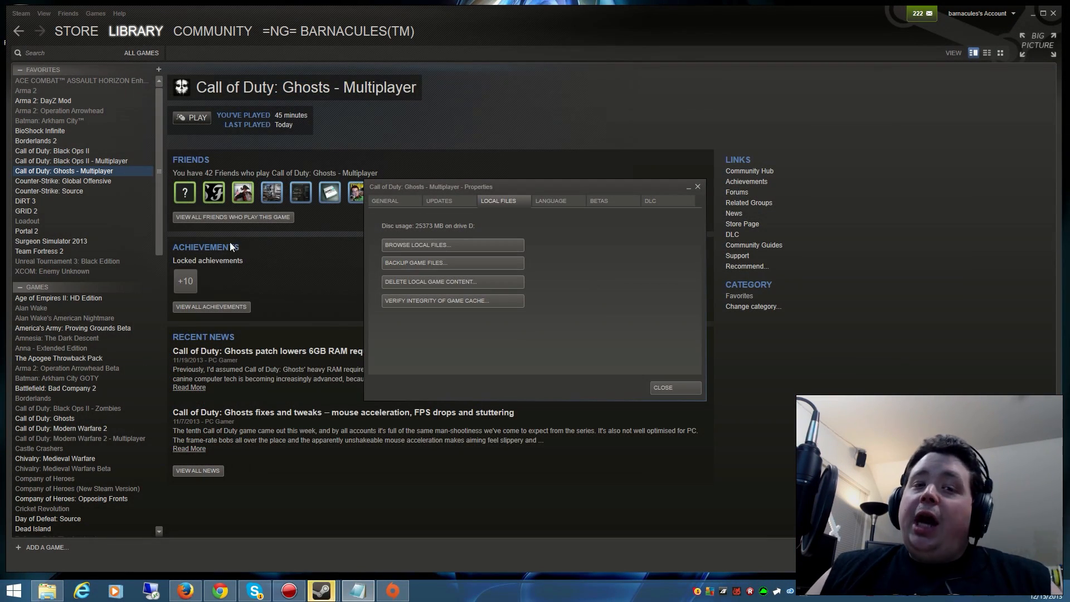
pyautogui.rightClick(70, 161)
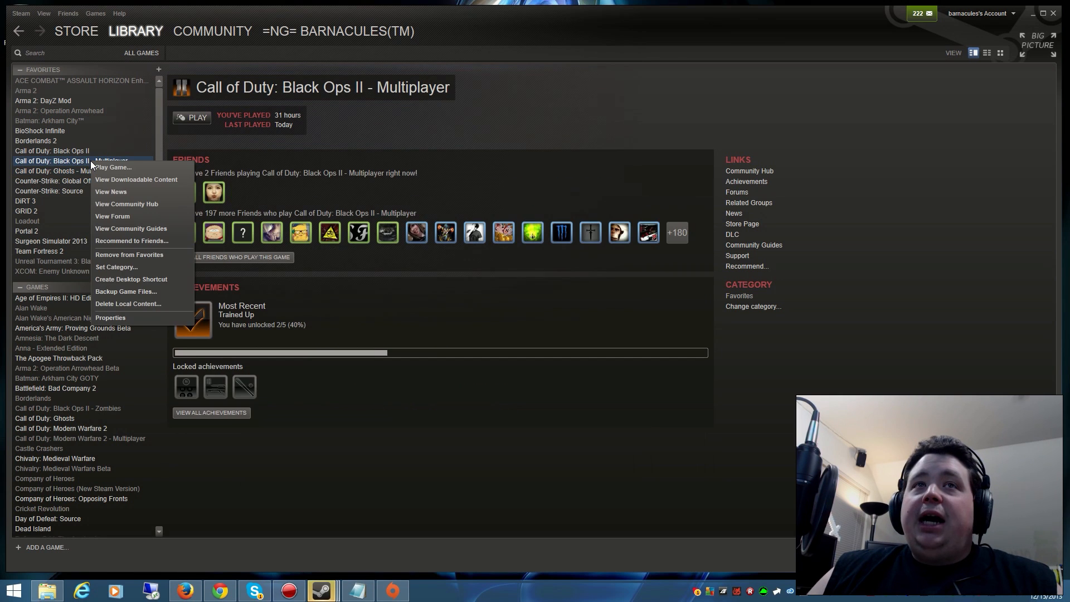
pyautogui.click(111, 318)
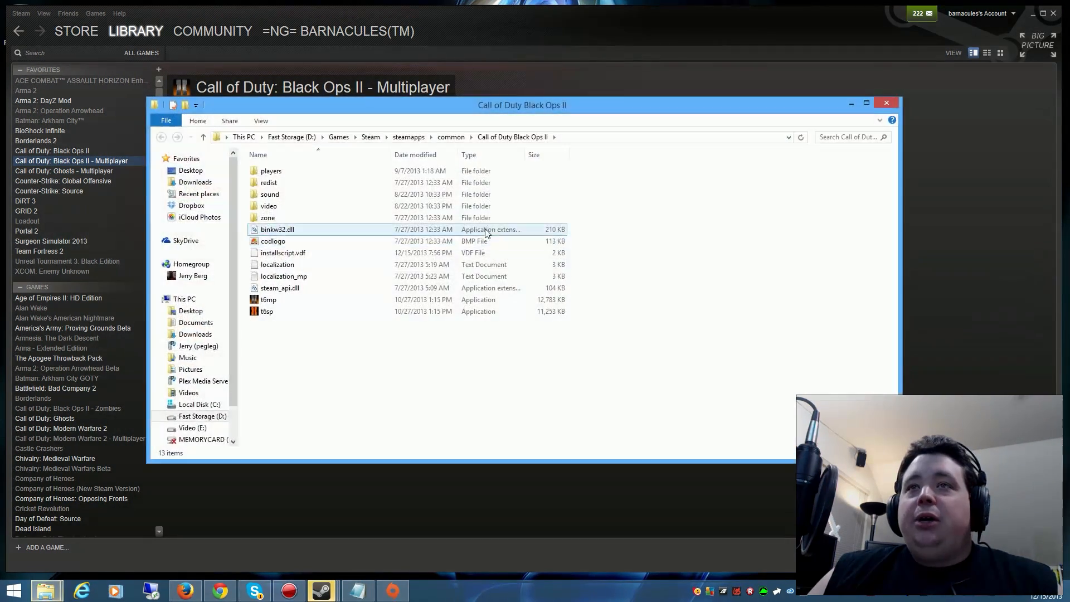
# Step: Select the t6mp executable in the Black Ops II folder
pyautogui.click(267, 300)
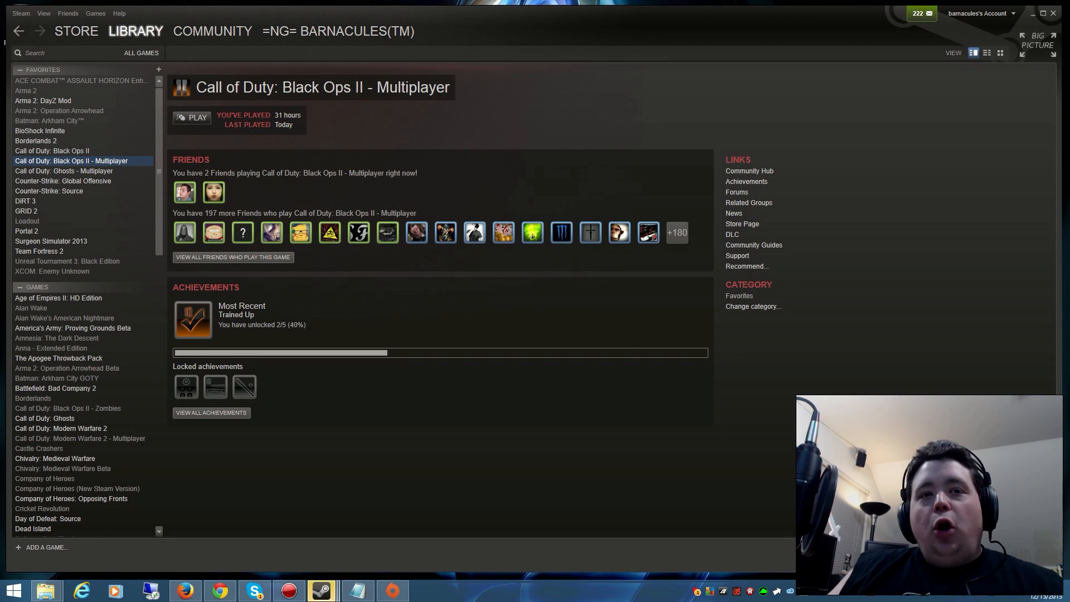
pyautogui.moveTo(46, 591)
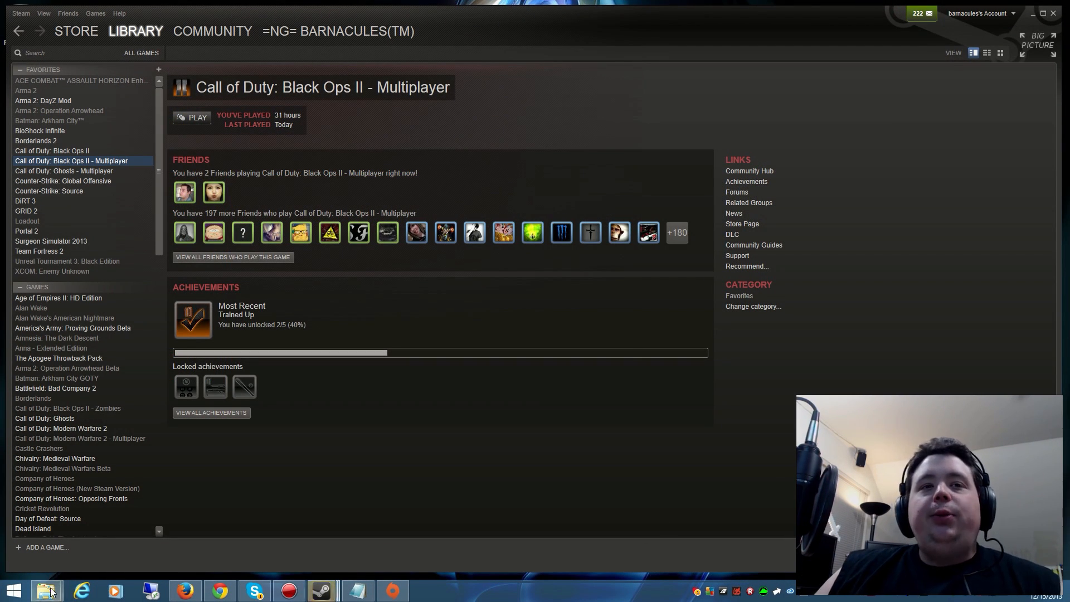
# Step: Search the Start menu for regedit to launch Registry Editor
pyautogui.click(12, 590)
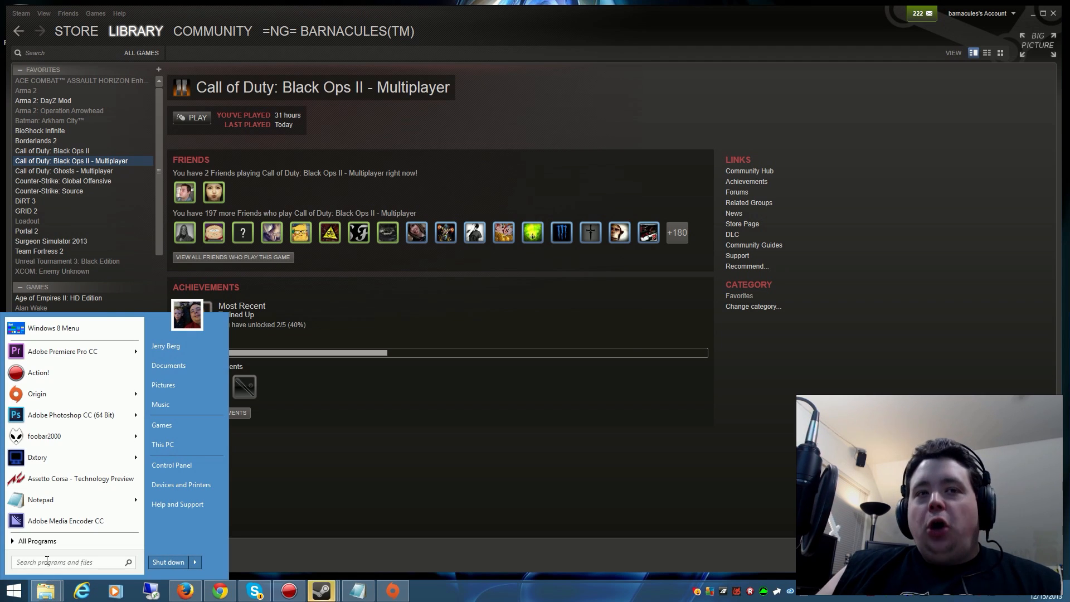
pyautogui.write('re')
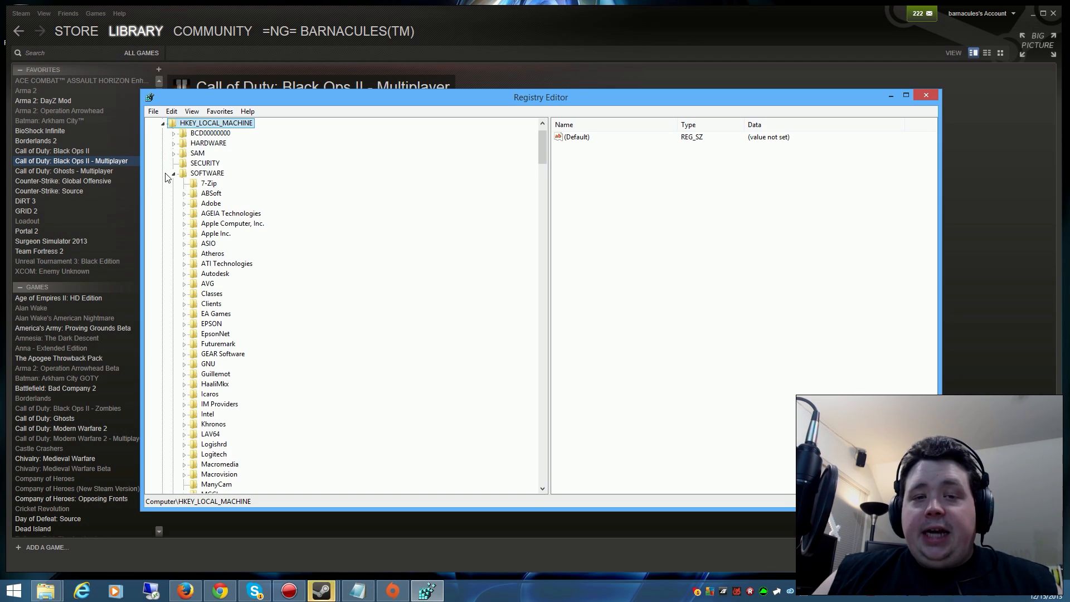
# Step: Expand SOFTWARE > Microsoft > Windows NT > CurrentVersion down to Image File Execution Options
pyautogui.click(173, 173)
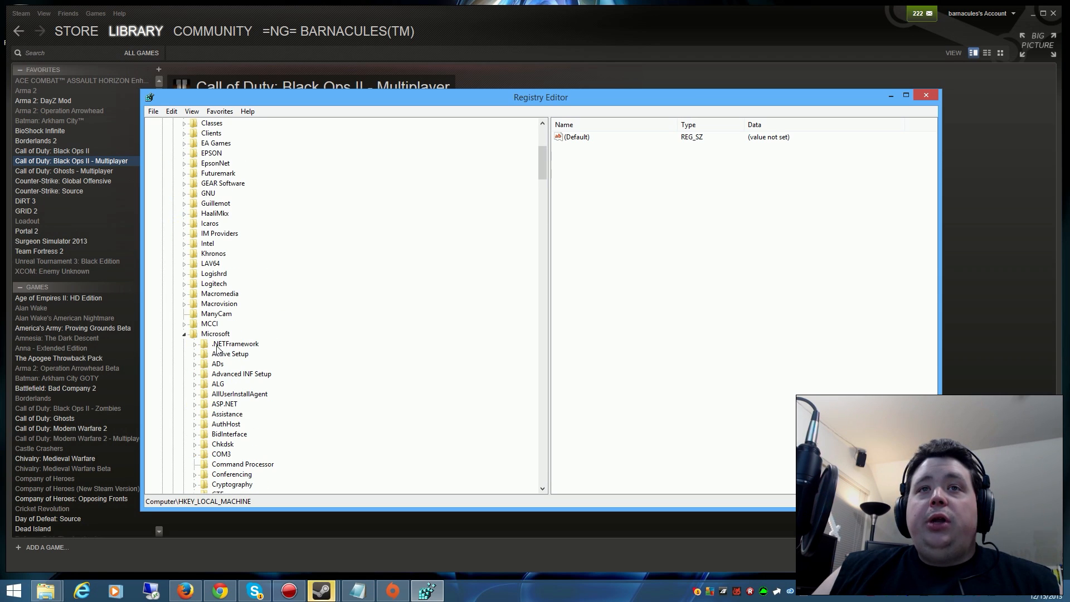
pyautogui.click(184, 333)
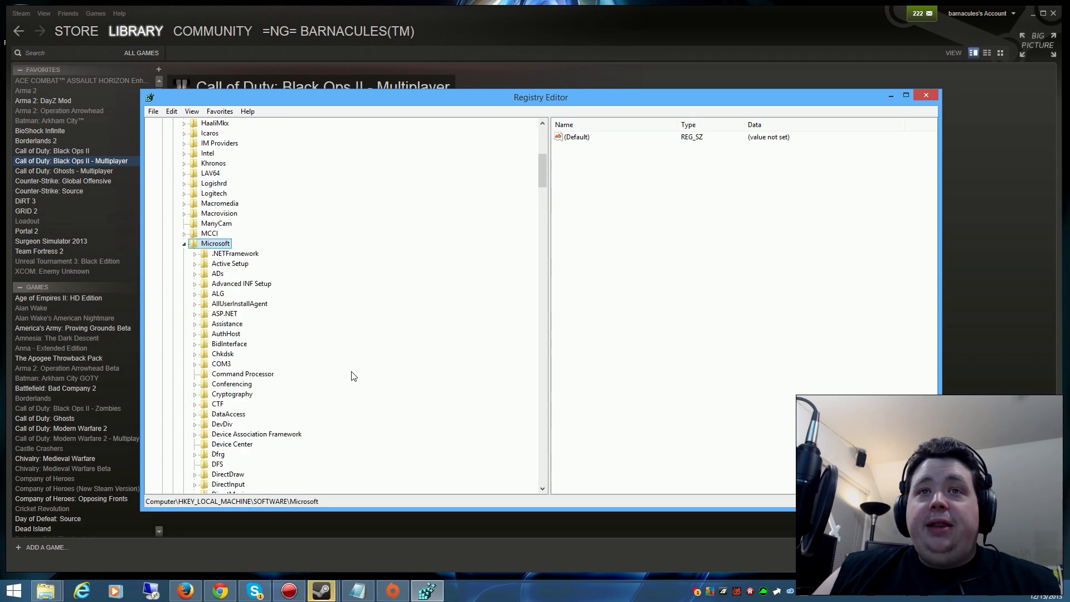
pyautogui.scroll(-3)
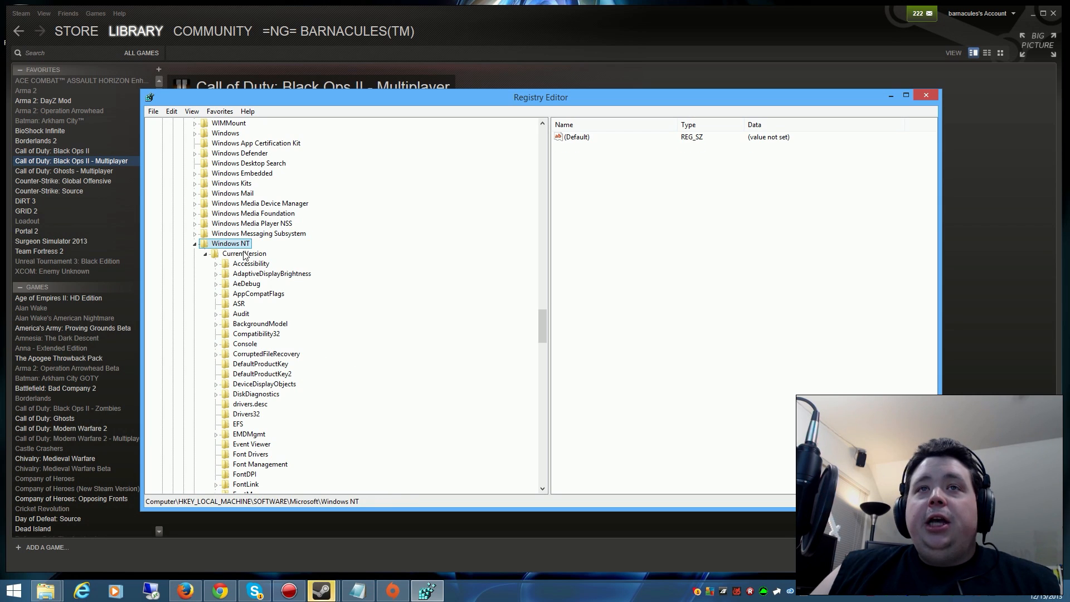
pyautogui.click(244, 253)
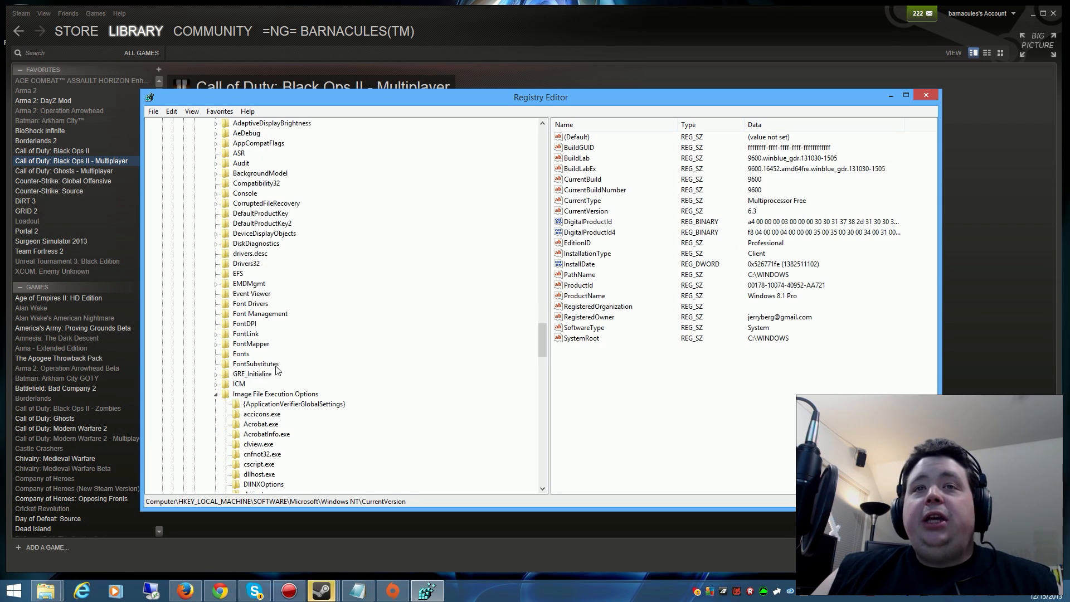
pyautogui.click(276, 393)
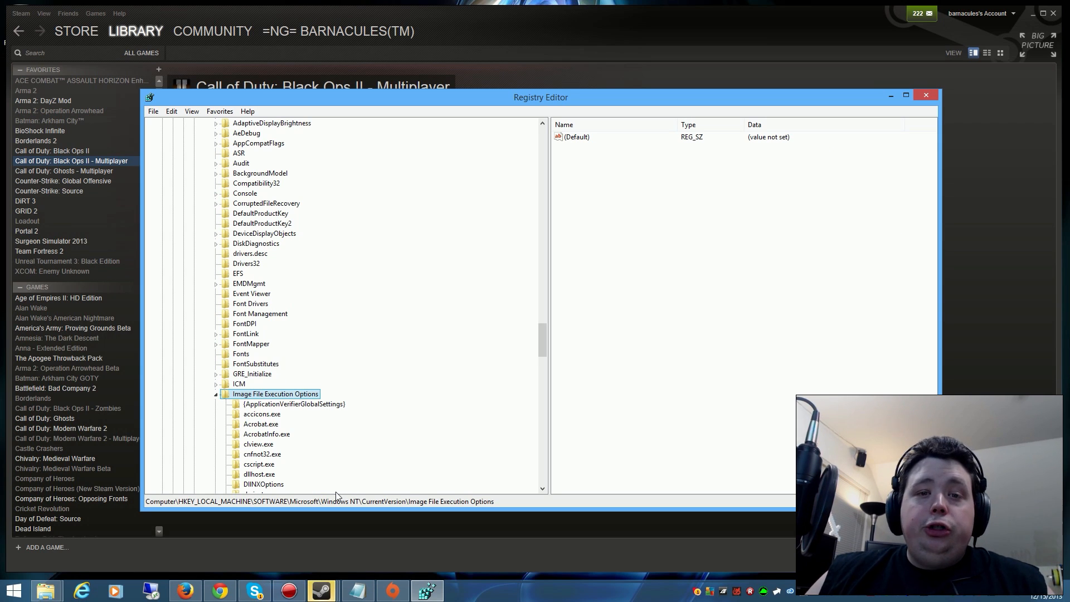
pyautogui.moveTo(283, 500)
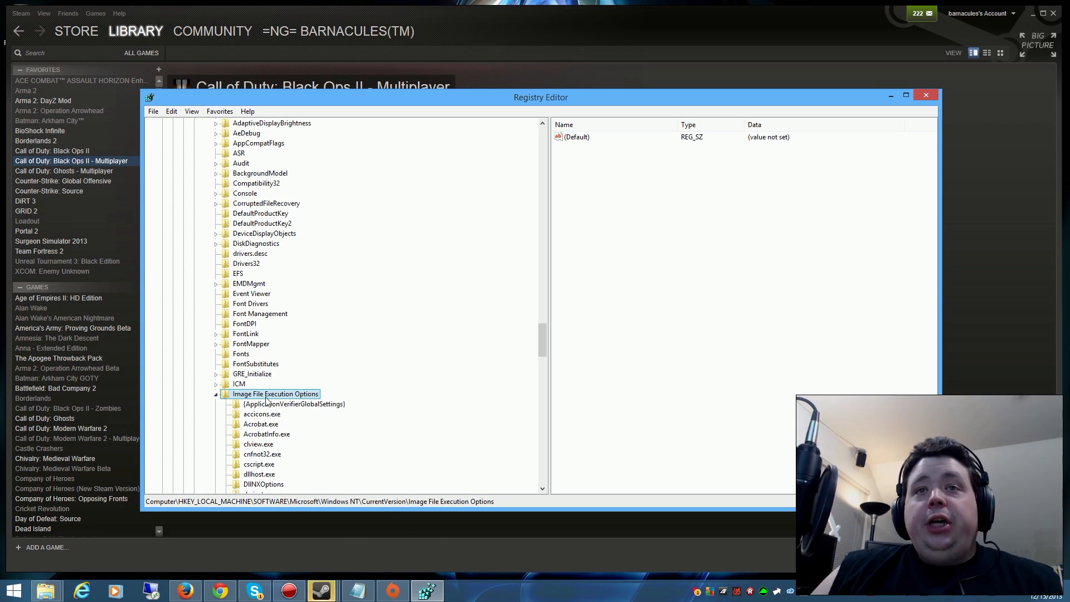
# Step: Add a new subkey named iw6mp64_ship.exe under Image File Execution Options and select it
pyautogui.rightClick(275, 394)
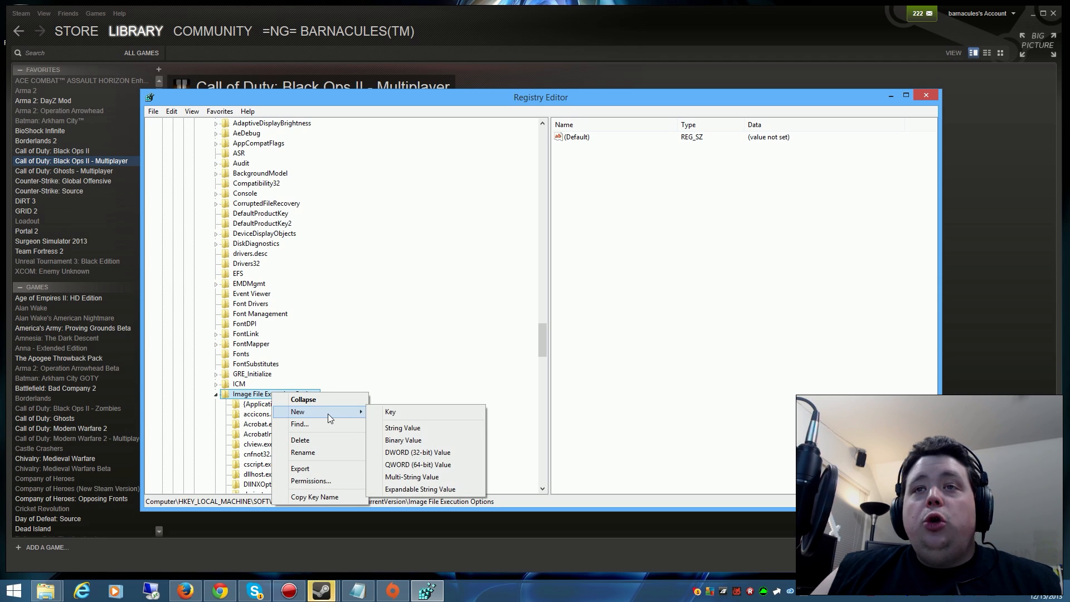
pyautogui.moveTo(409, 412)
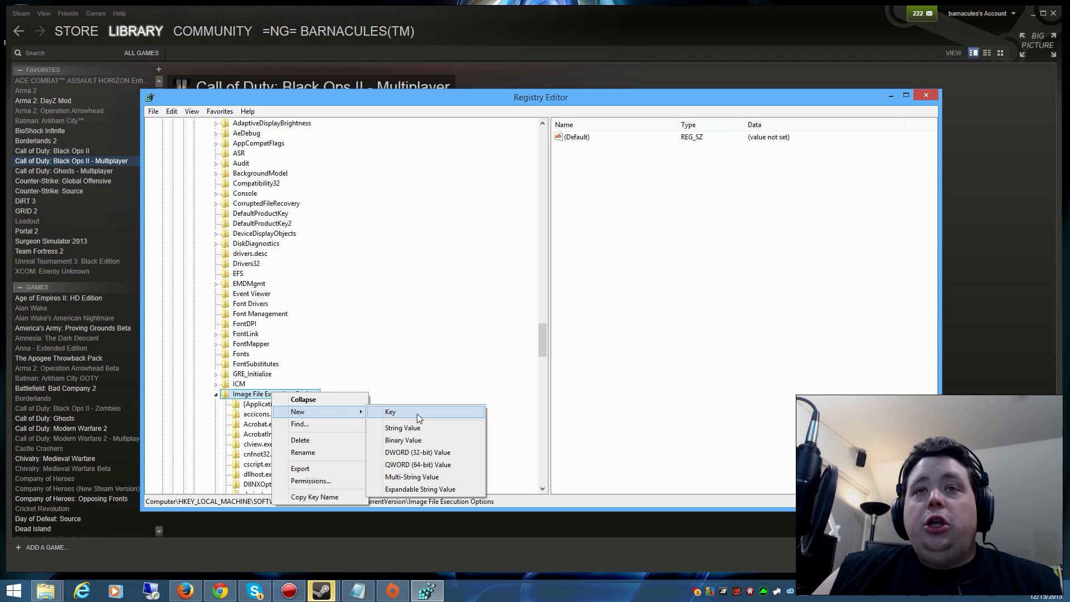
pyautogui.click(390, 411)
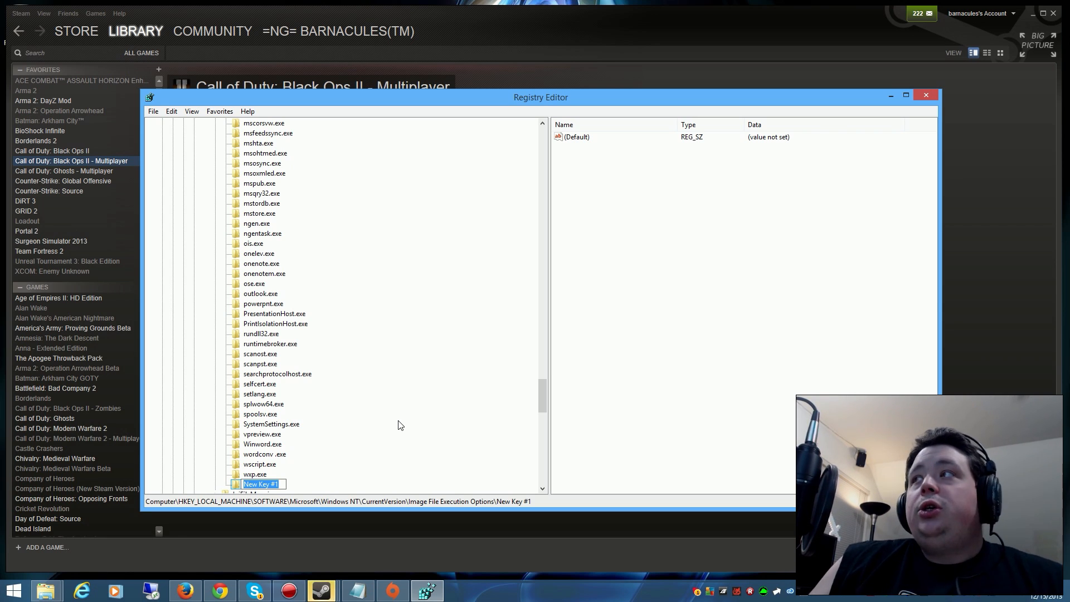
pyautogui.write('iw6mp64')
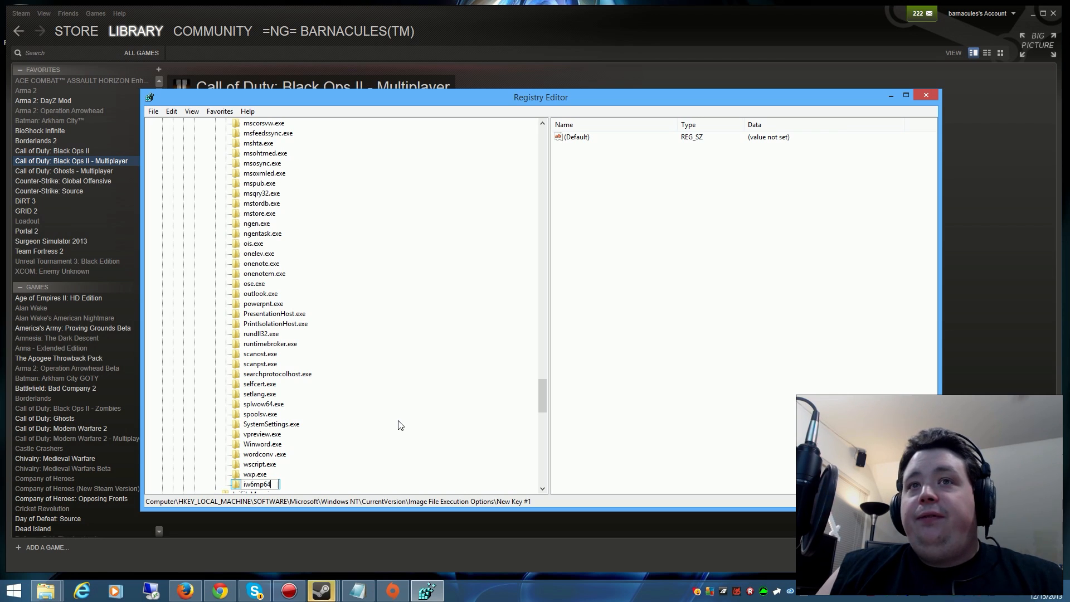
pyautogui.write('_ship.exe')
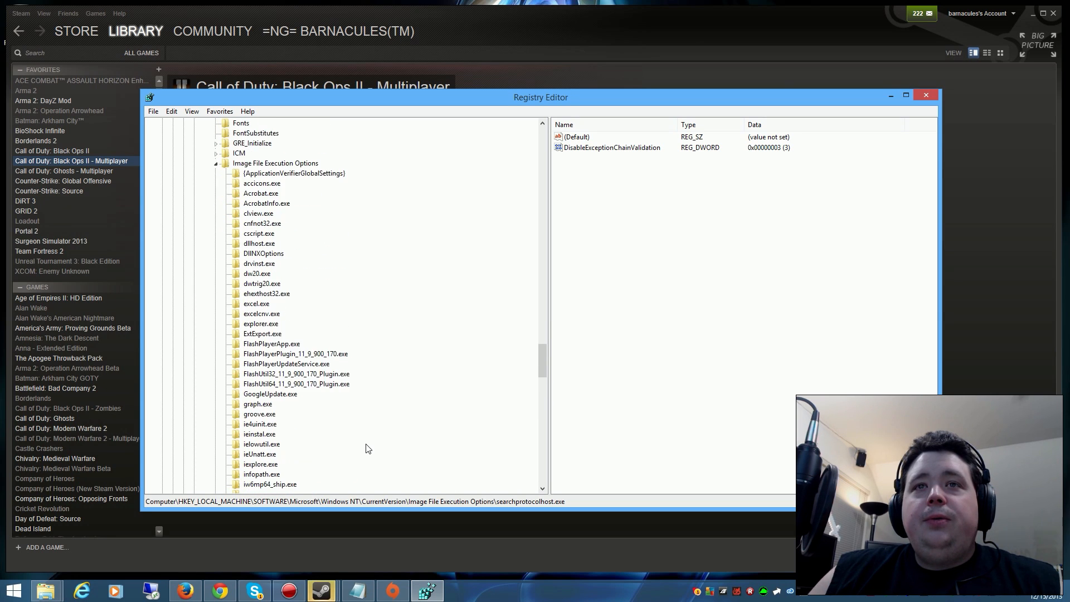
pyautogui.scroll(-3)
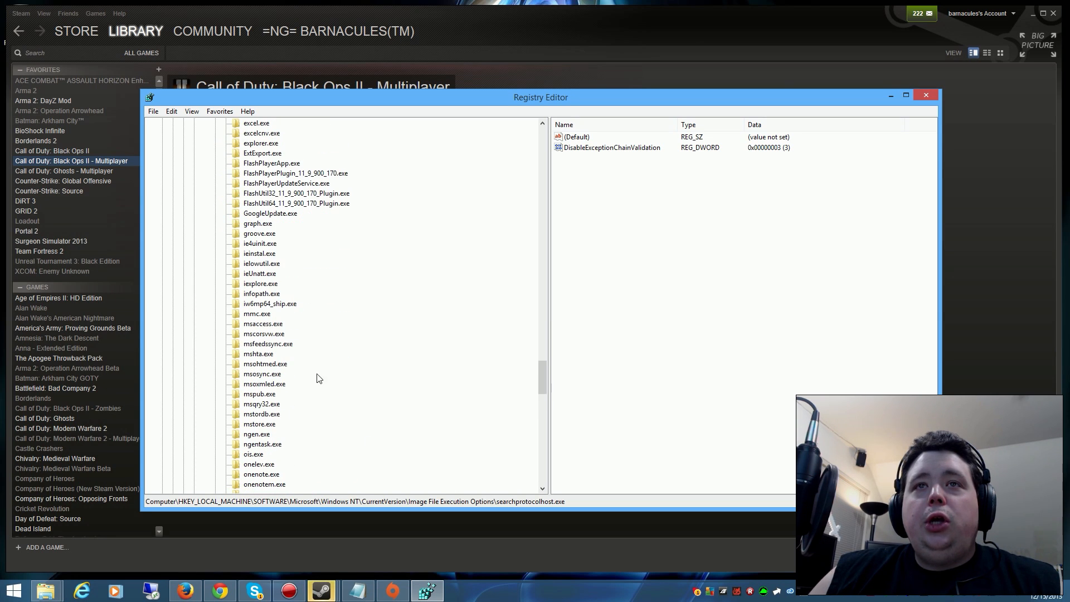
pyautogui.click(270, 303)
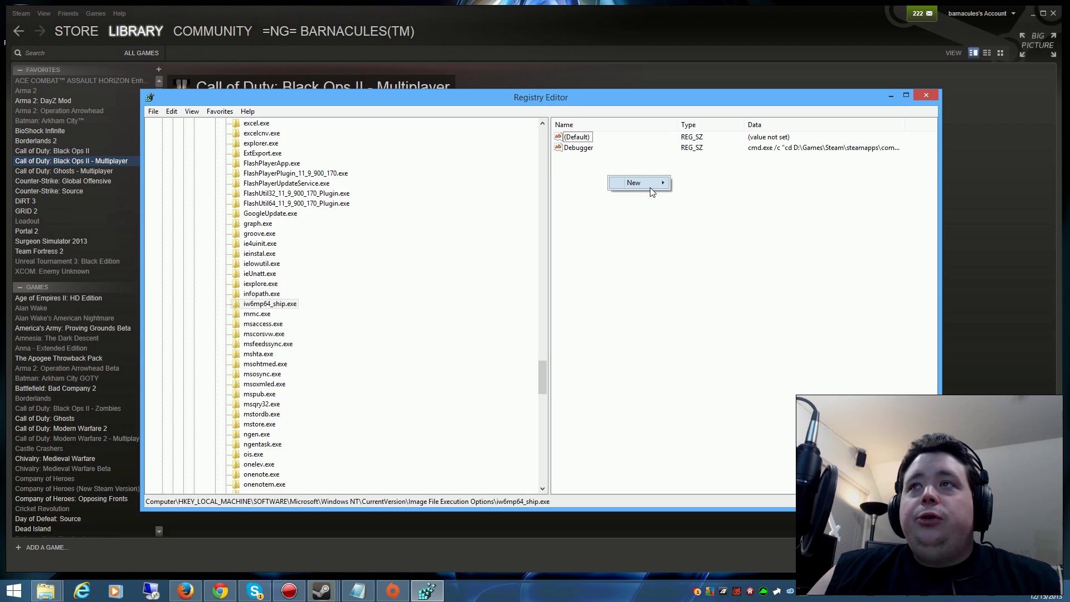
pyautogui.moveTo(634, 182)
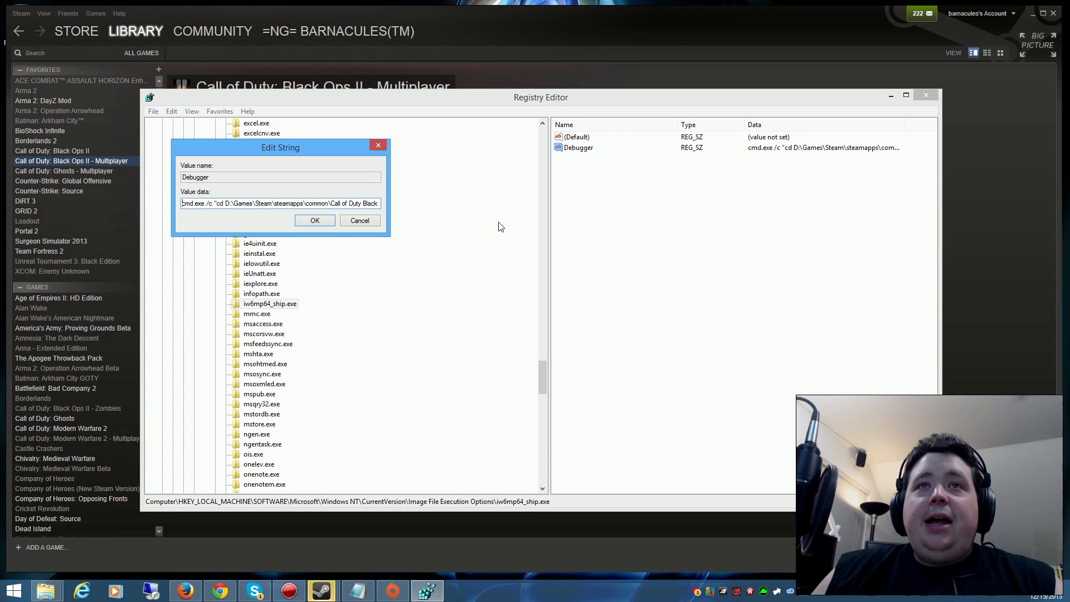
# Step: Edit the Debugger string so its cmd.exe command points into the Black Ops II folder
pyautogui.doubleClick(193, 203)
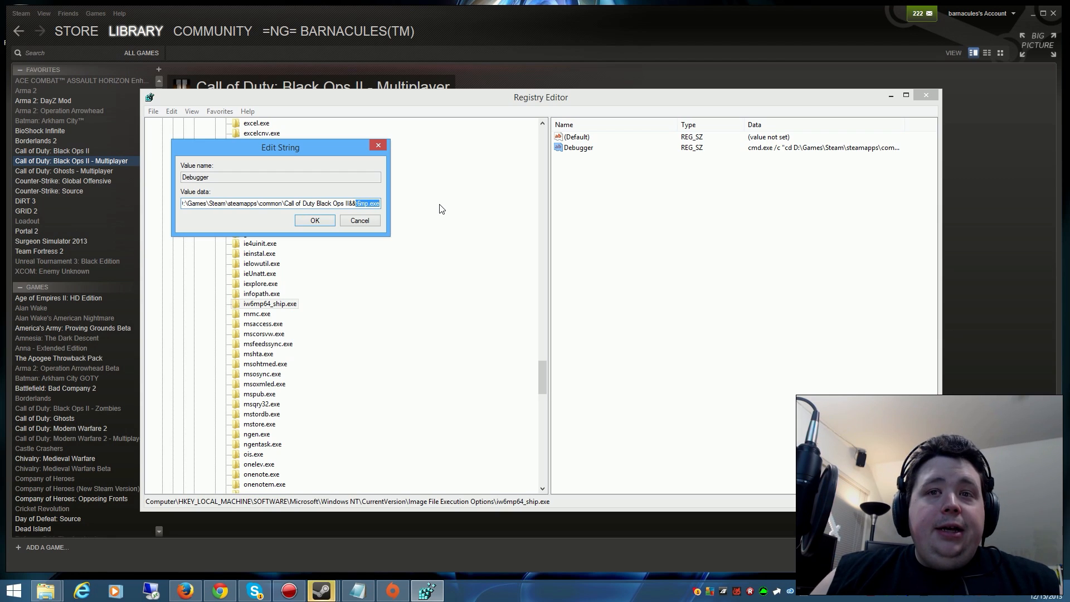
pyautogui.moveTo(424, 570)
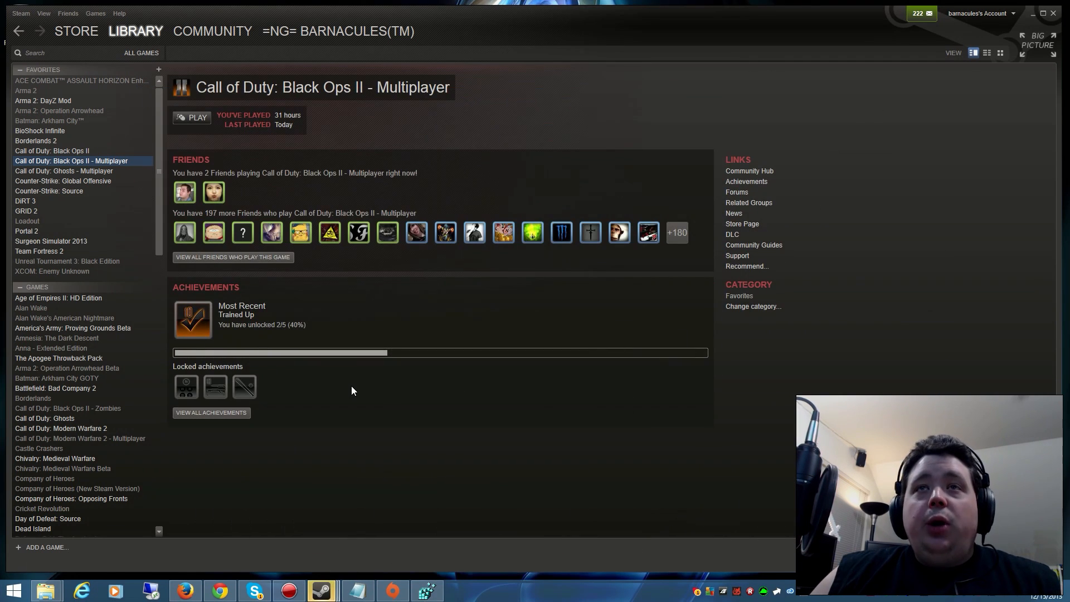
pyautogui.moveTo(299, 383)
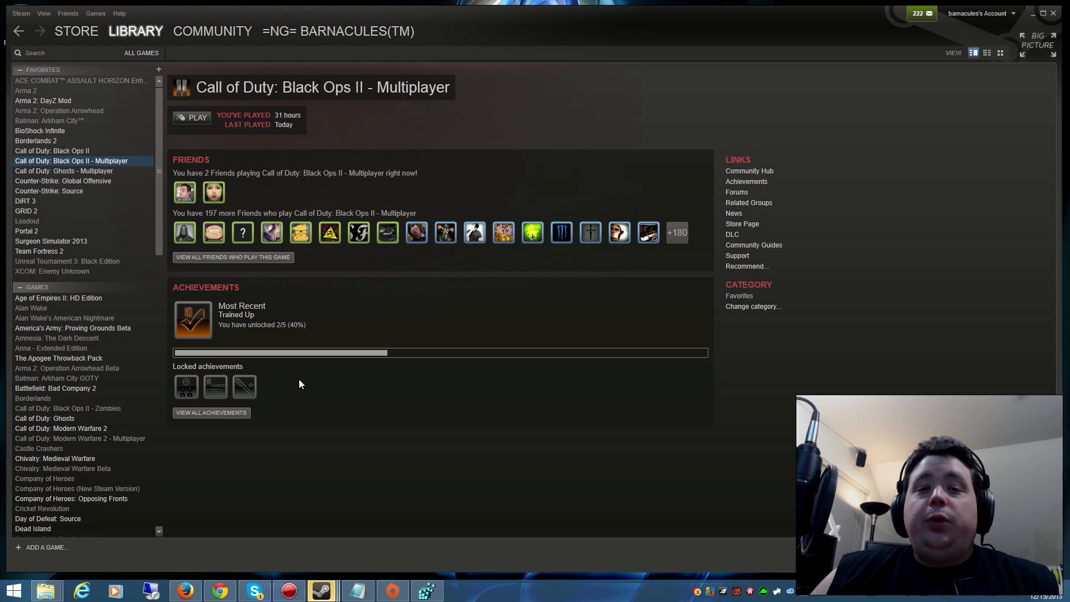
# Step: Select Call of Duty: Ghosts - Multiplayer in the Steam library to launch it
pyautogui.click(49, 120)
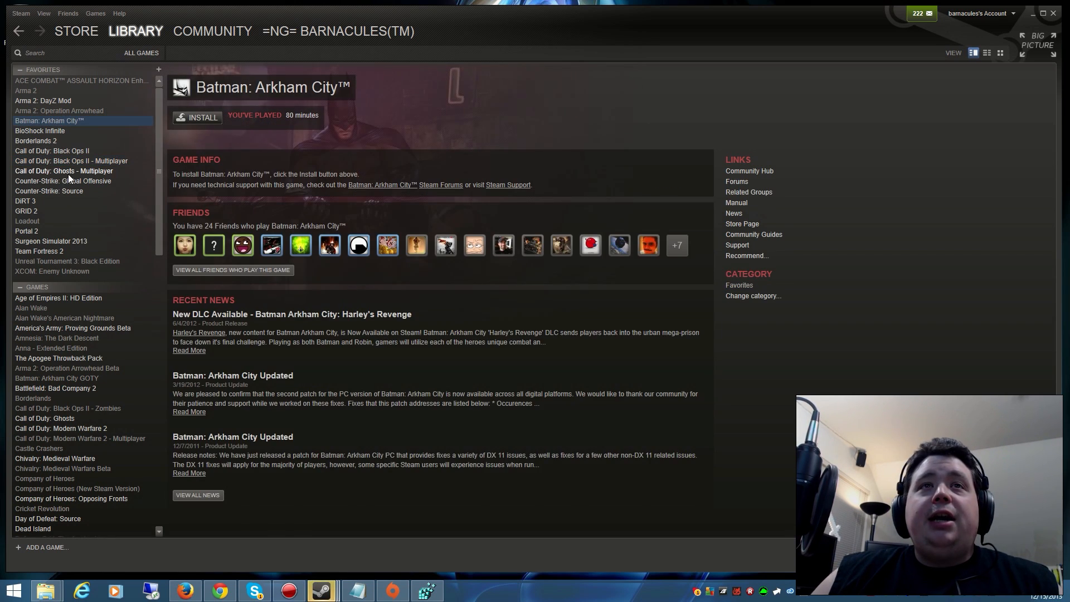
pyautogui.click(63, 171)
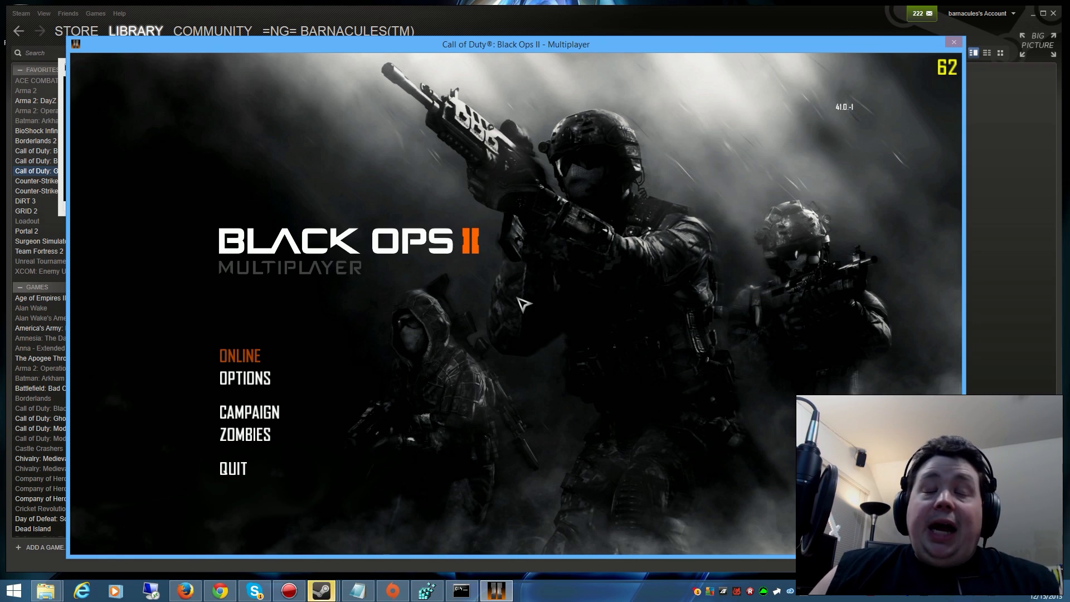
pyautogui.moveTo(365, 293)
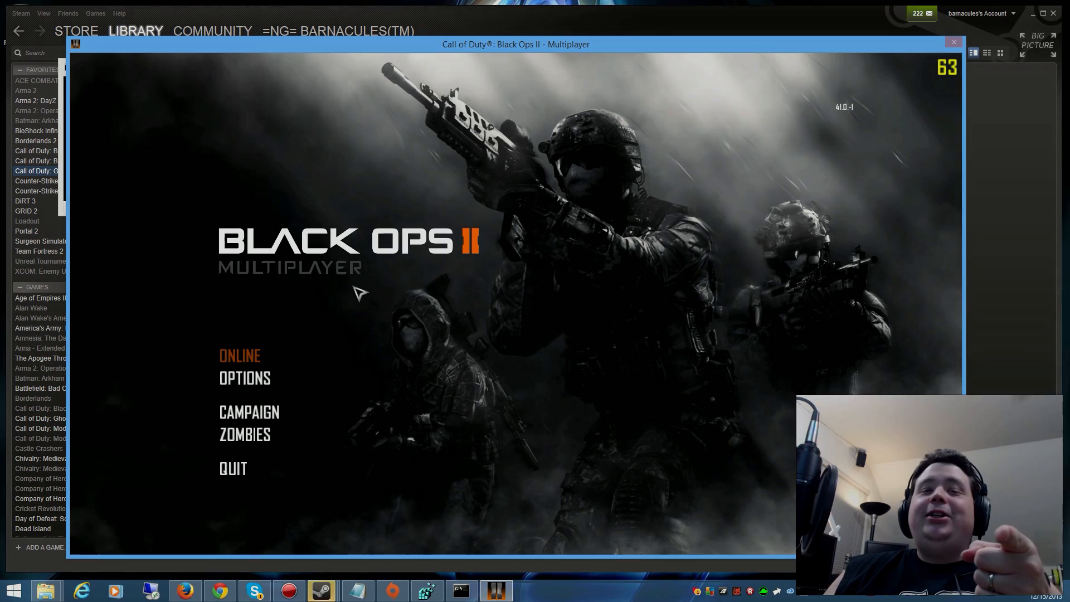
# Step: Drag the Black Ops II Multiplayer window toward the top-left of the screen
pyautogui.moveTo(515, 45); pyautogui.dragTo(461, 20)
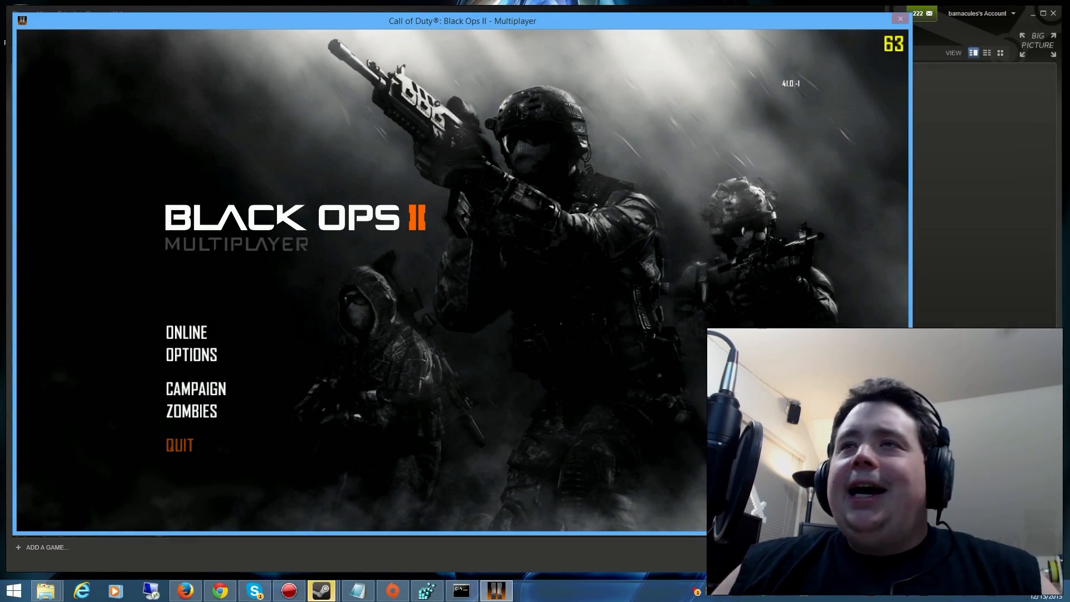